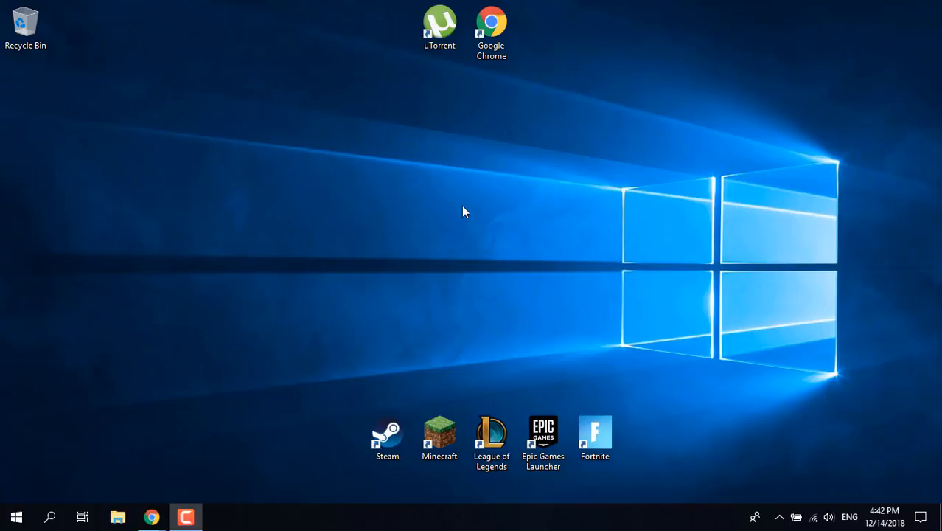
mouse_move(479, 296)
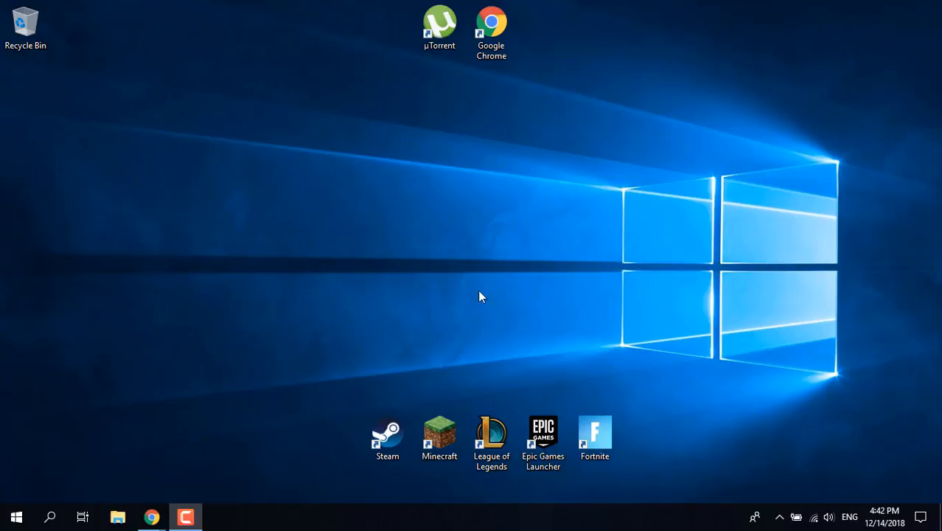
mouse_move(734, 367)
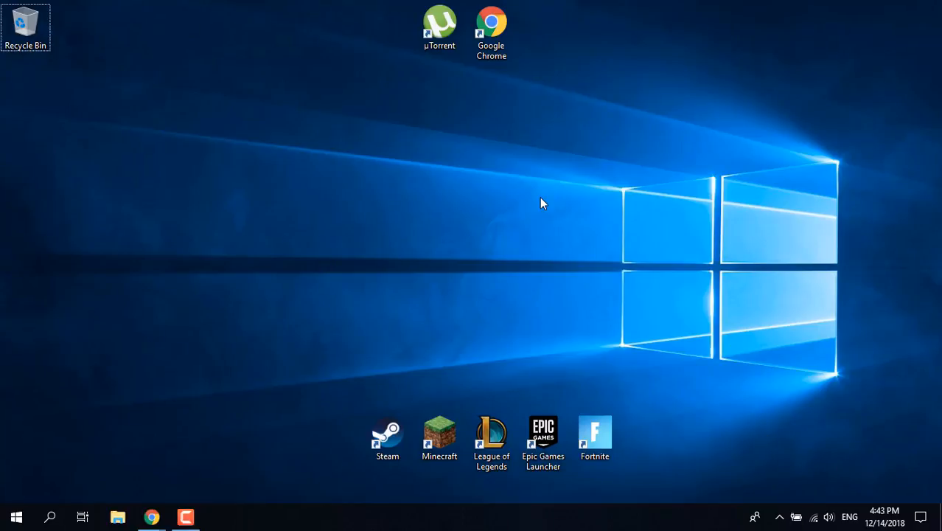
mouse_move(557, 197)
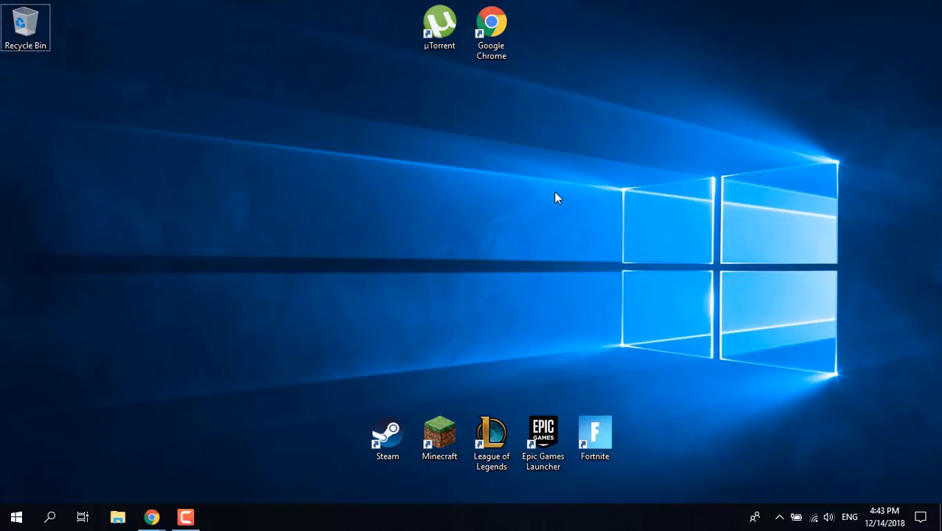
mouse_move(374, 291)
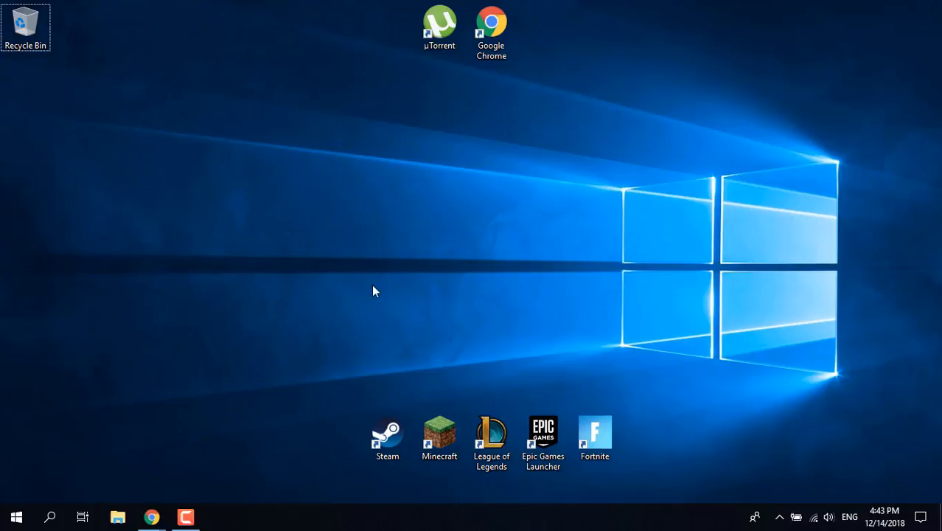
mouse_move(218, 356)
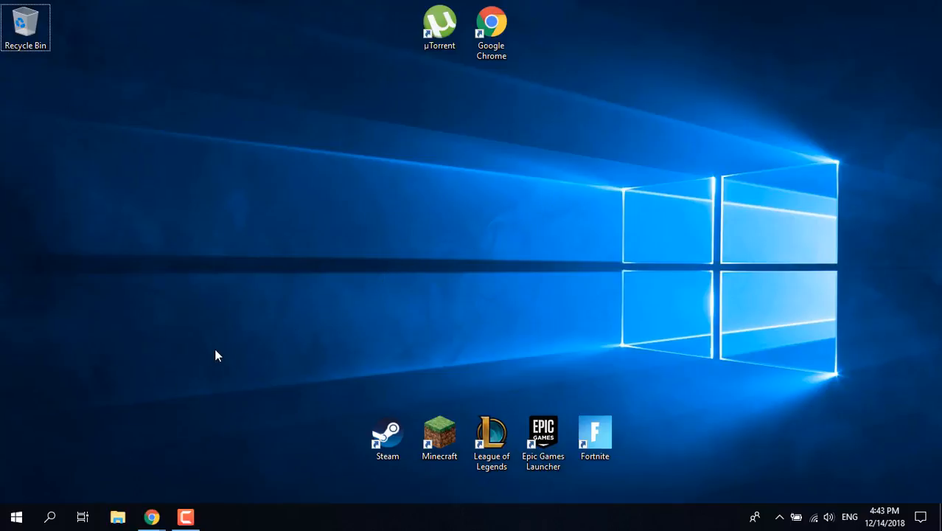
mouse_move(57, 504)
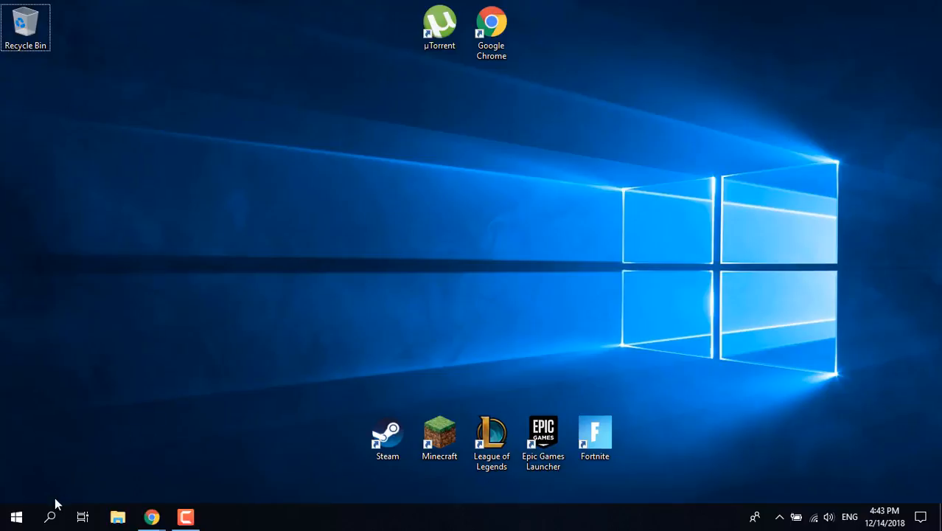
Search Start for 'Taskbar icon' and open 'Select which icons appear on the taskbar'.
left_click(16, 516)
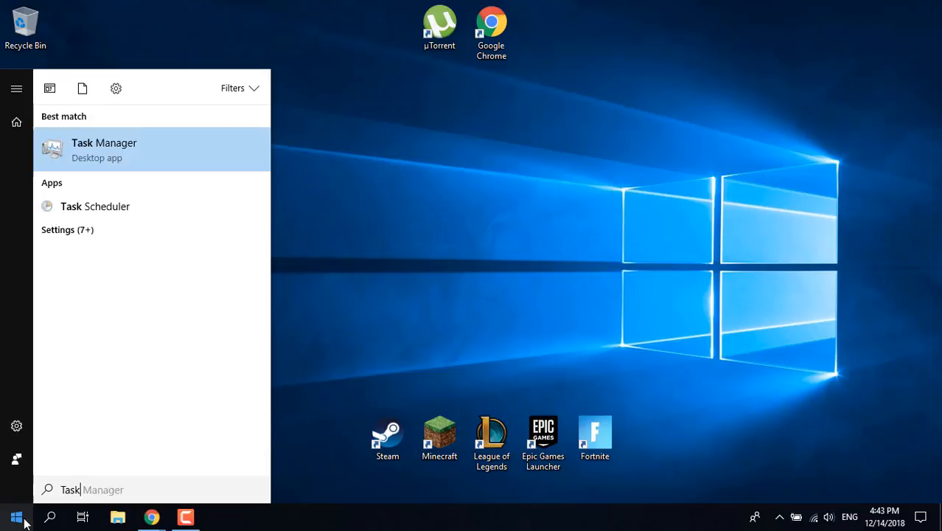
type("Taskbar icon")
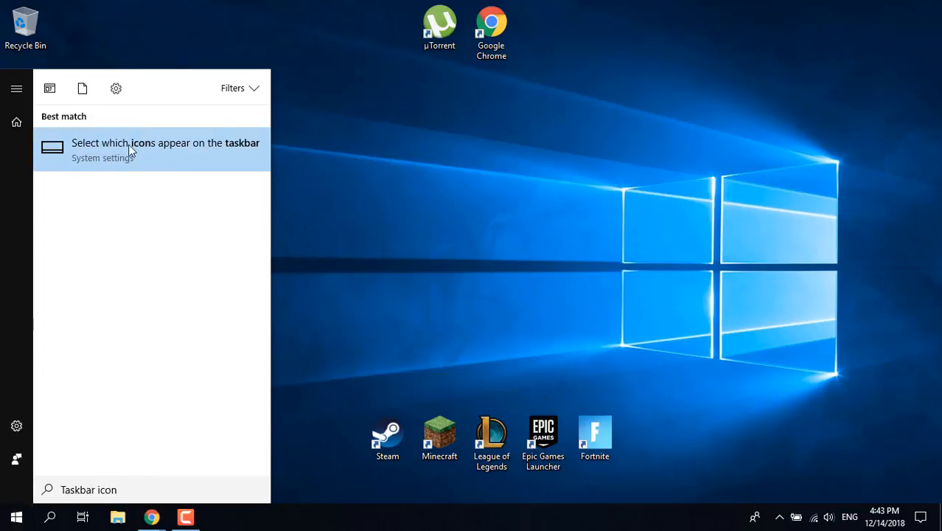
mouse_move(104, 157)
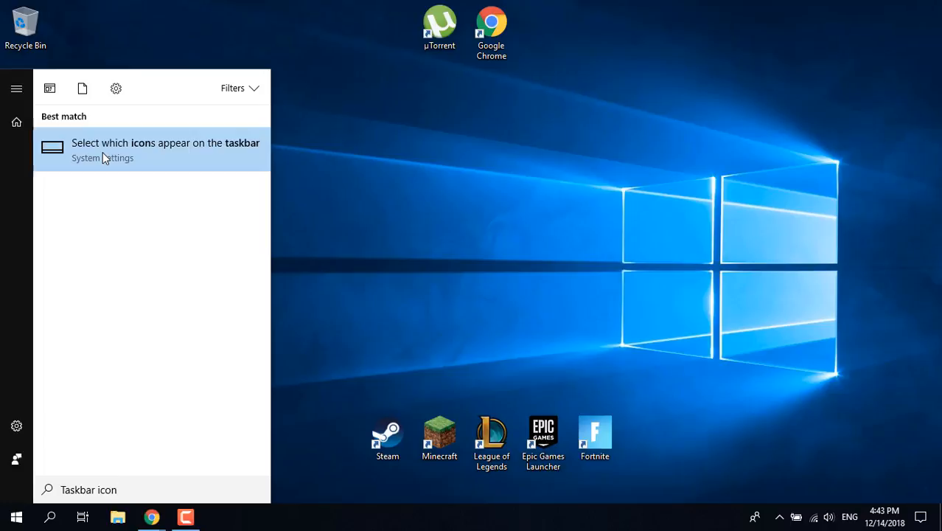
mouse_move(224, 158)
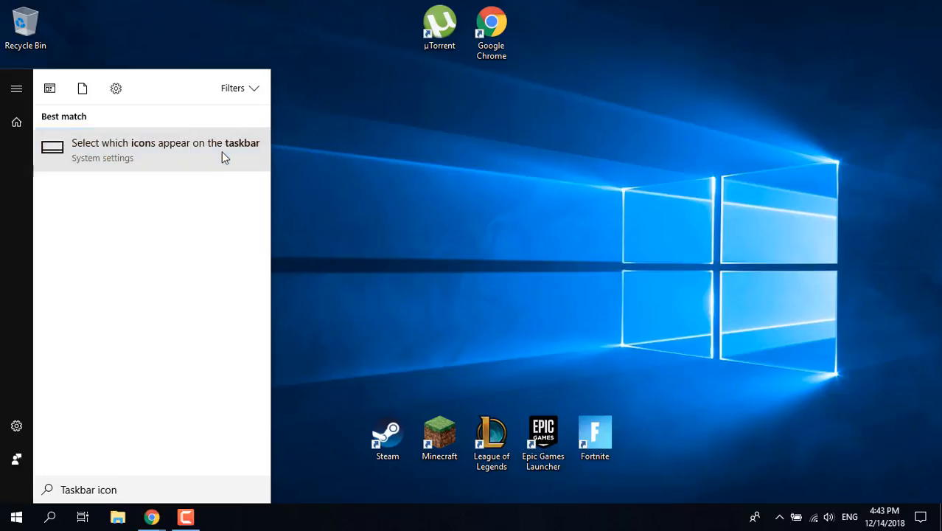
left_click(165, 147)
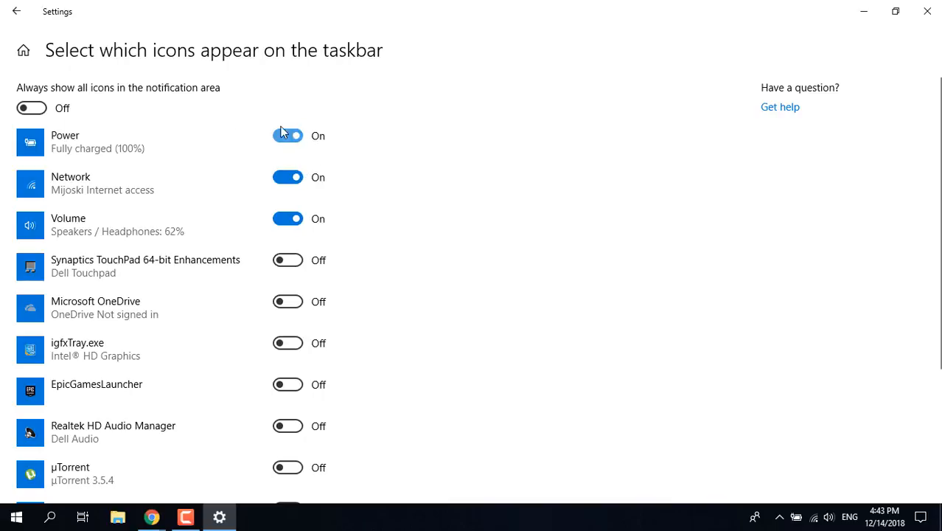
scroll("down", 3)
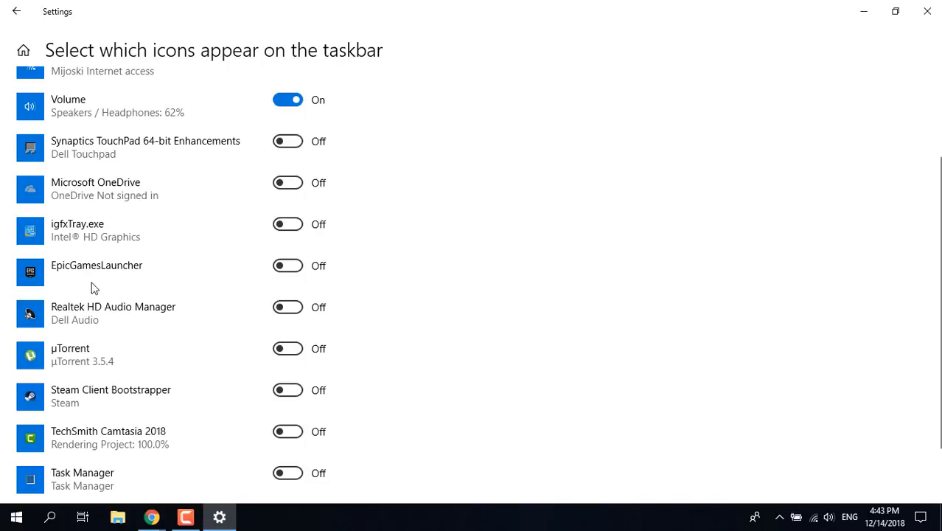
scroll("down", 3)
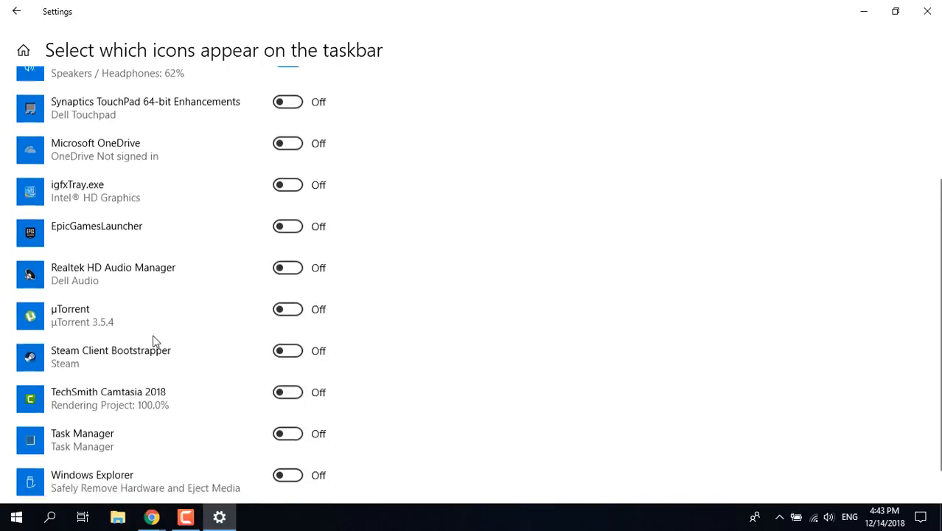
scroll("down", 3)
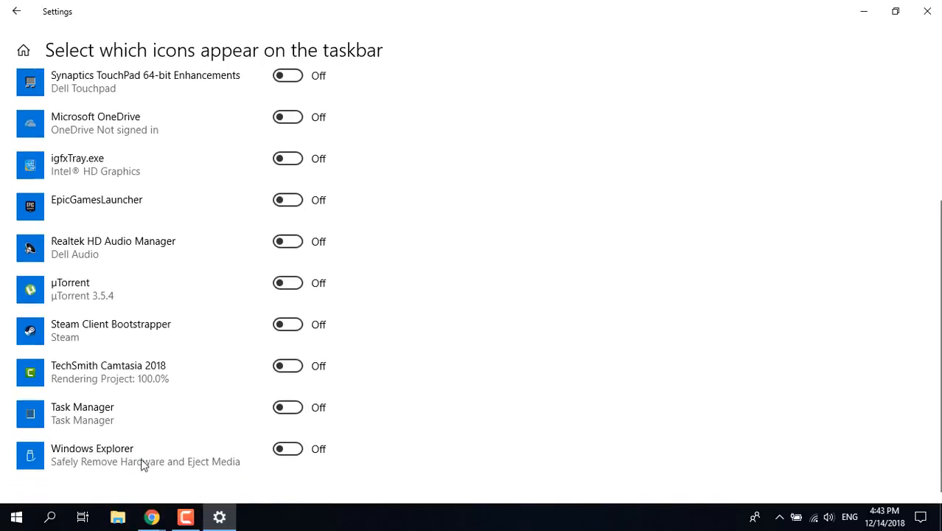
mouse_move(120, 370)
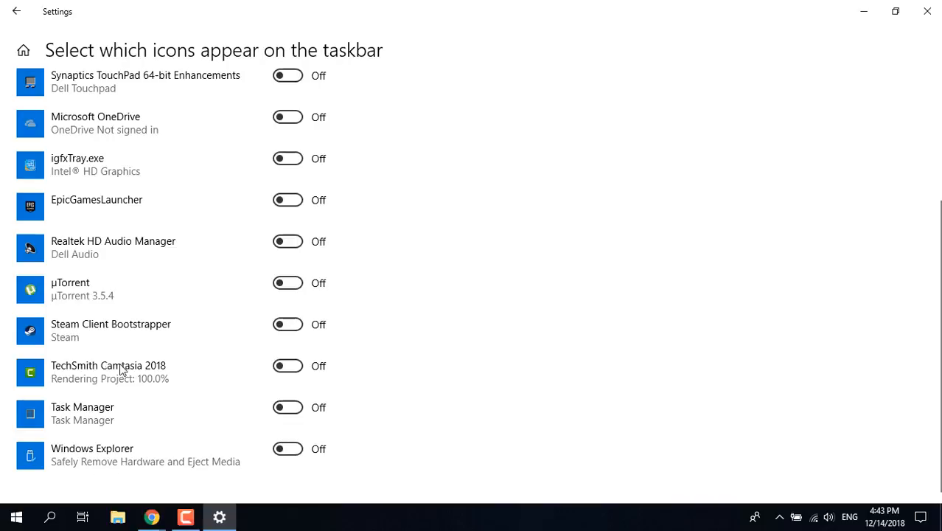
mouse_move(131, 294)
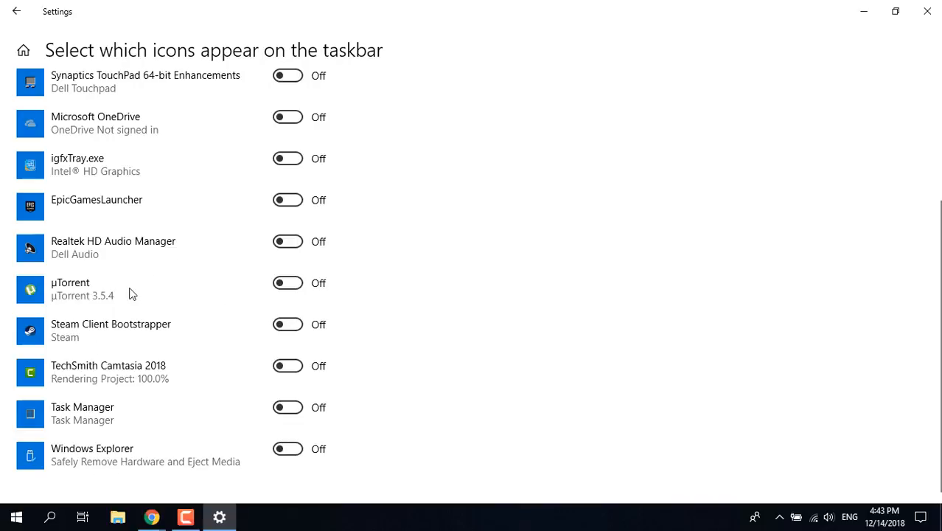